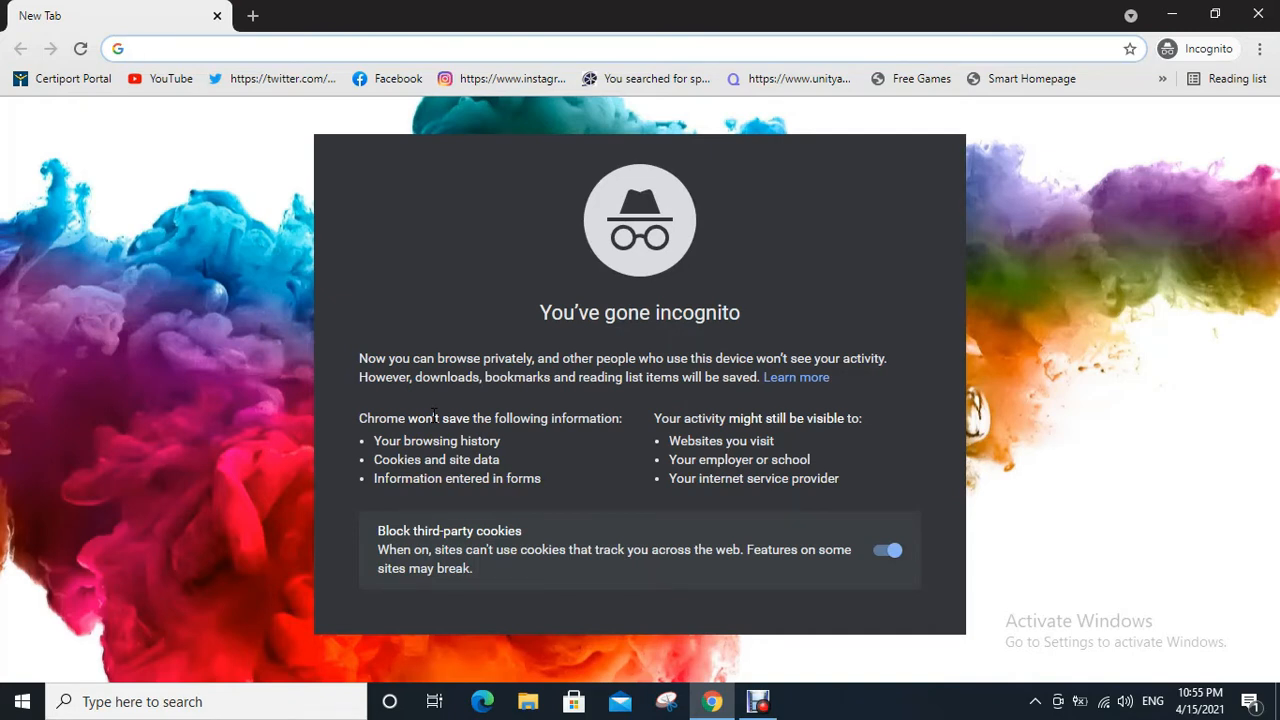
- Search Google for 'transferwise' from an incognito tab via the 'tra' suggestion
{"action": "type", "text": "tra"}
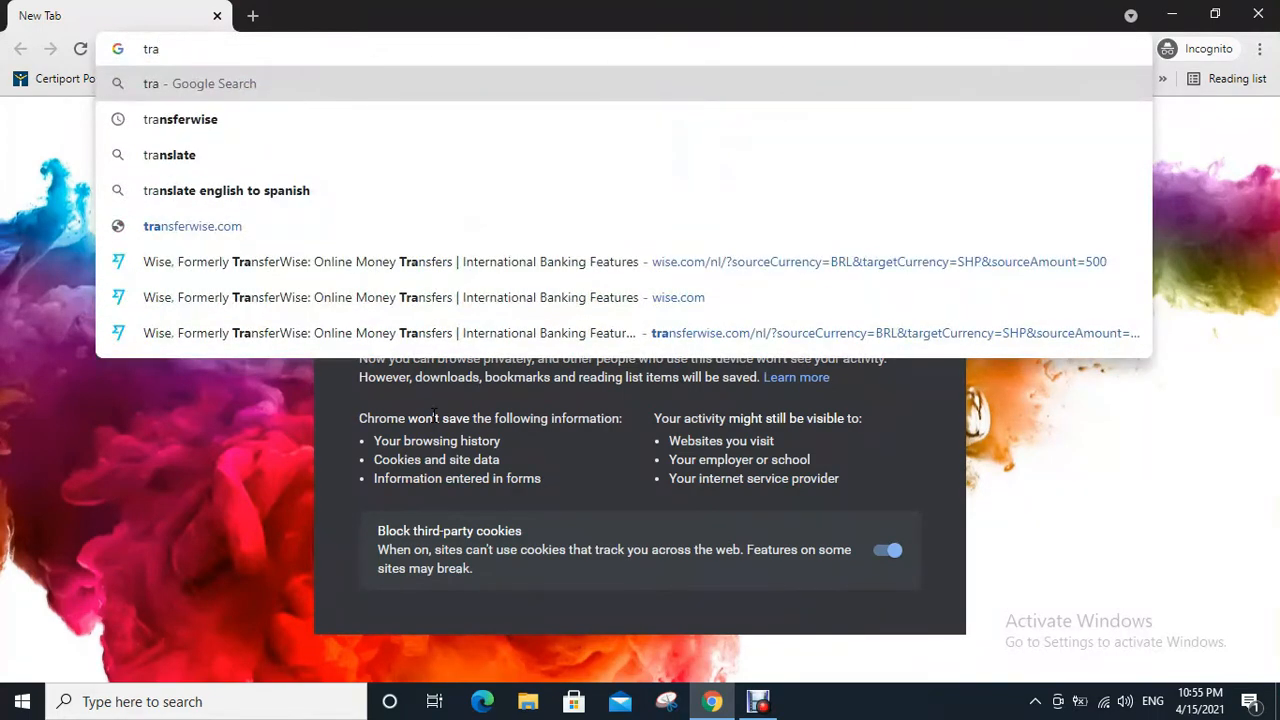
{"action": "left_click", "coordinate": [180, 120]}
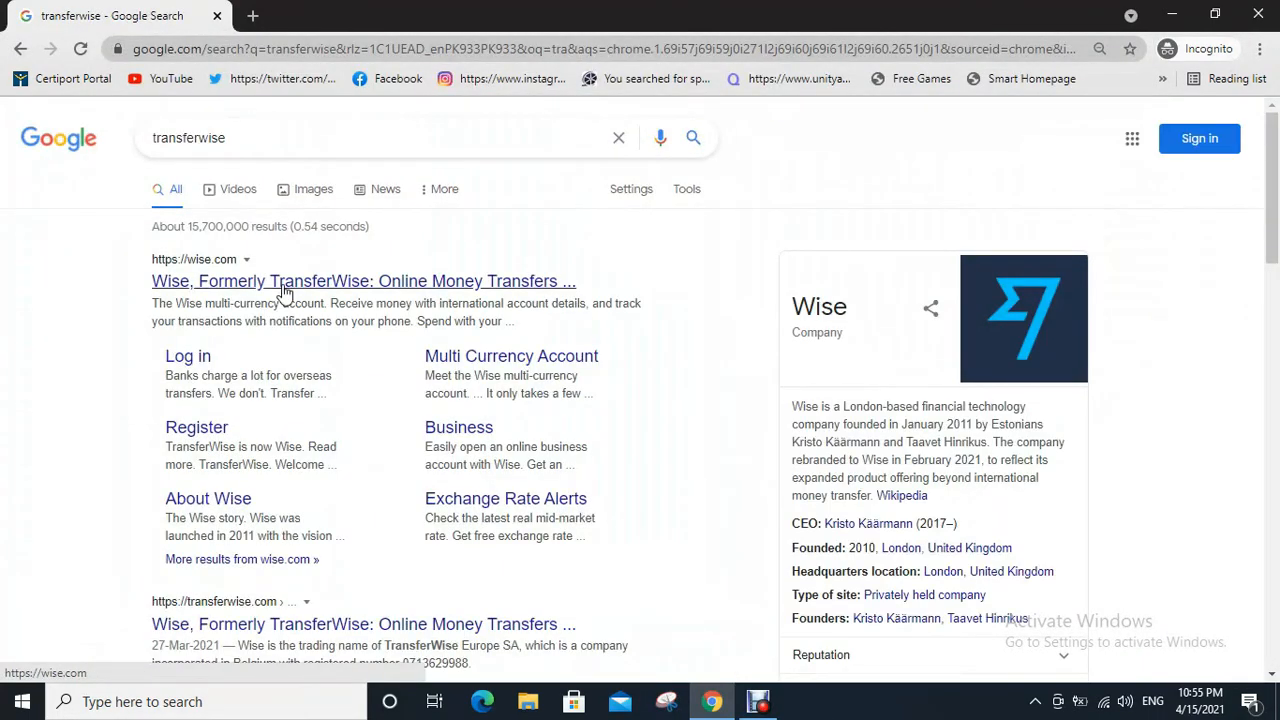
- Go to the 'Wise, Formerly TransferWise' site from the top search result
{"action": "left_click", "coordinate": [364, 280]}
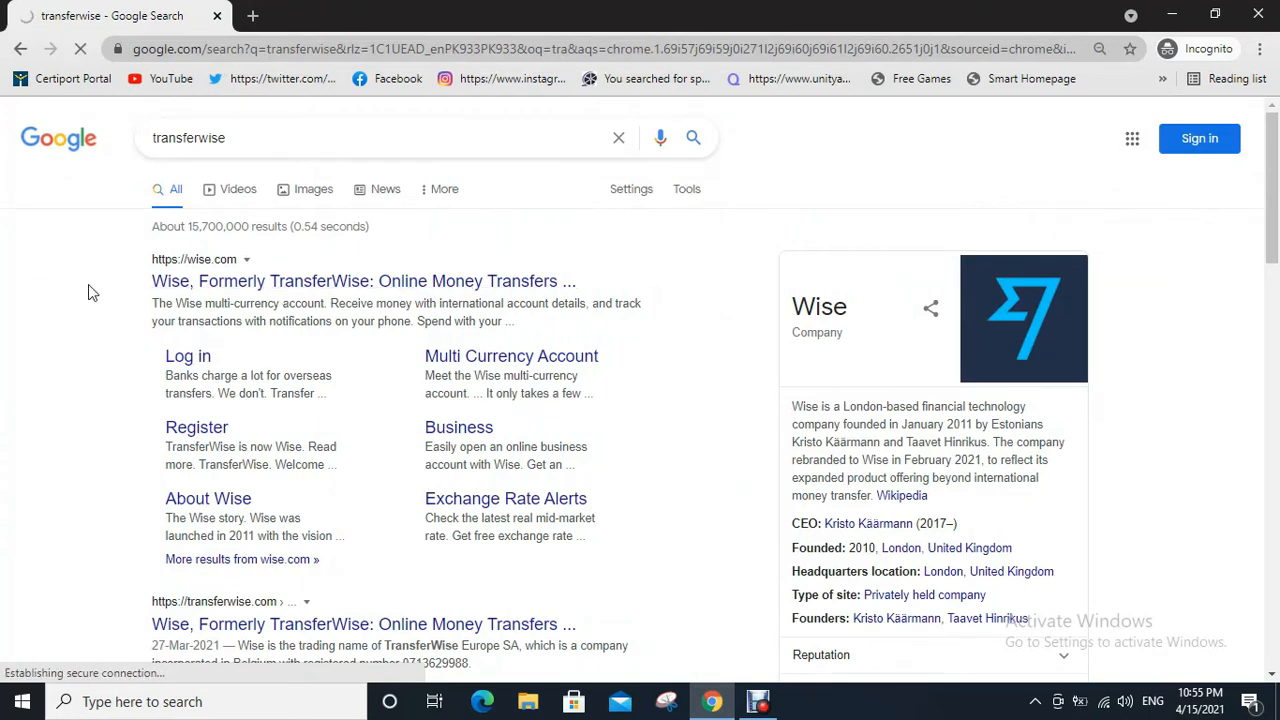
{"action": "left_click", "coordinate": [364, 280]}
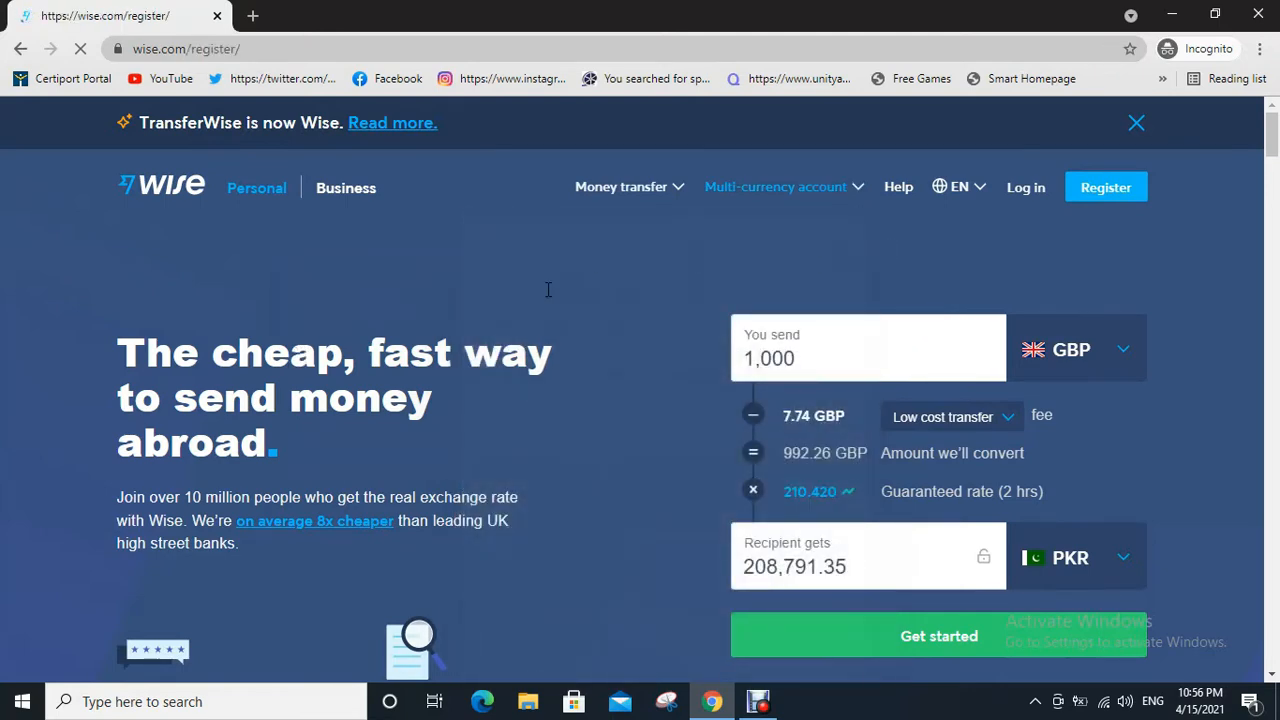
- Reach the signed-in Wise account Home page from the sign-up form
{"action": "left_click", "coordinate": [1104, 188]}
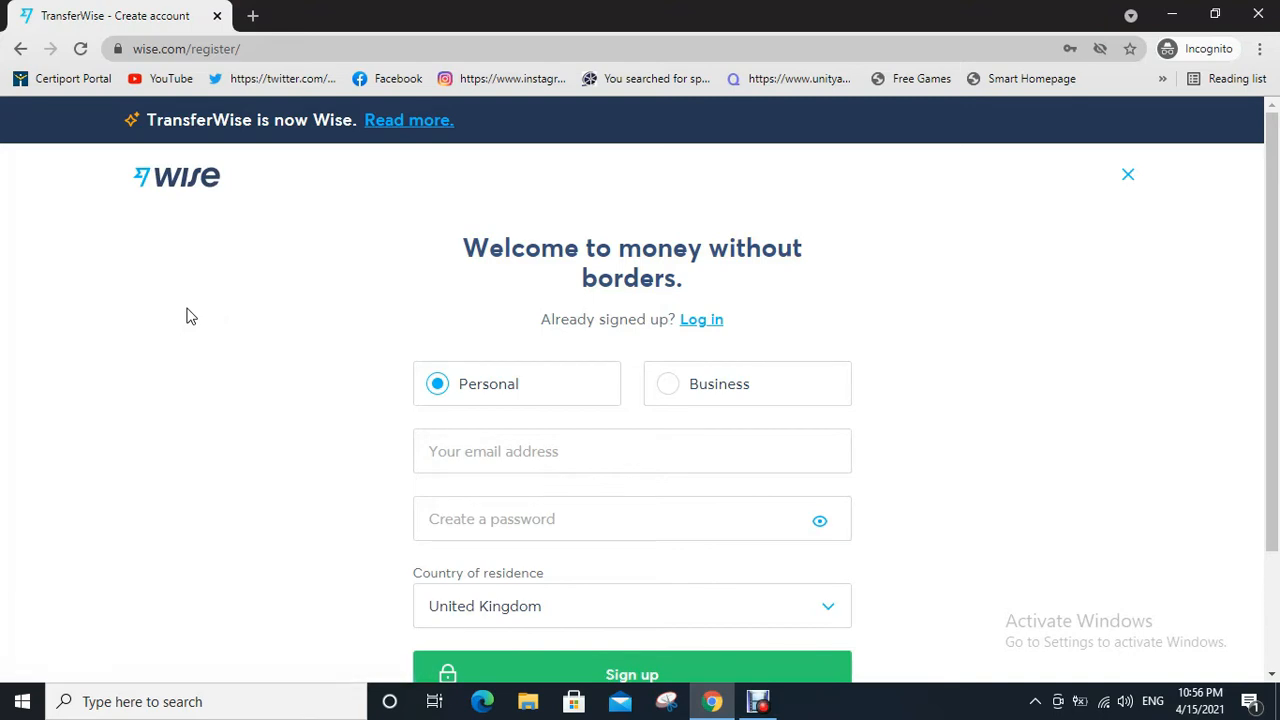
{"action": "mouse_move", "coordinate": [278, 388]}
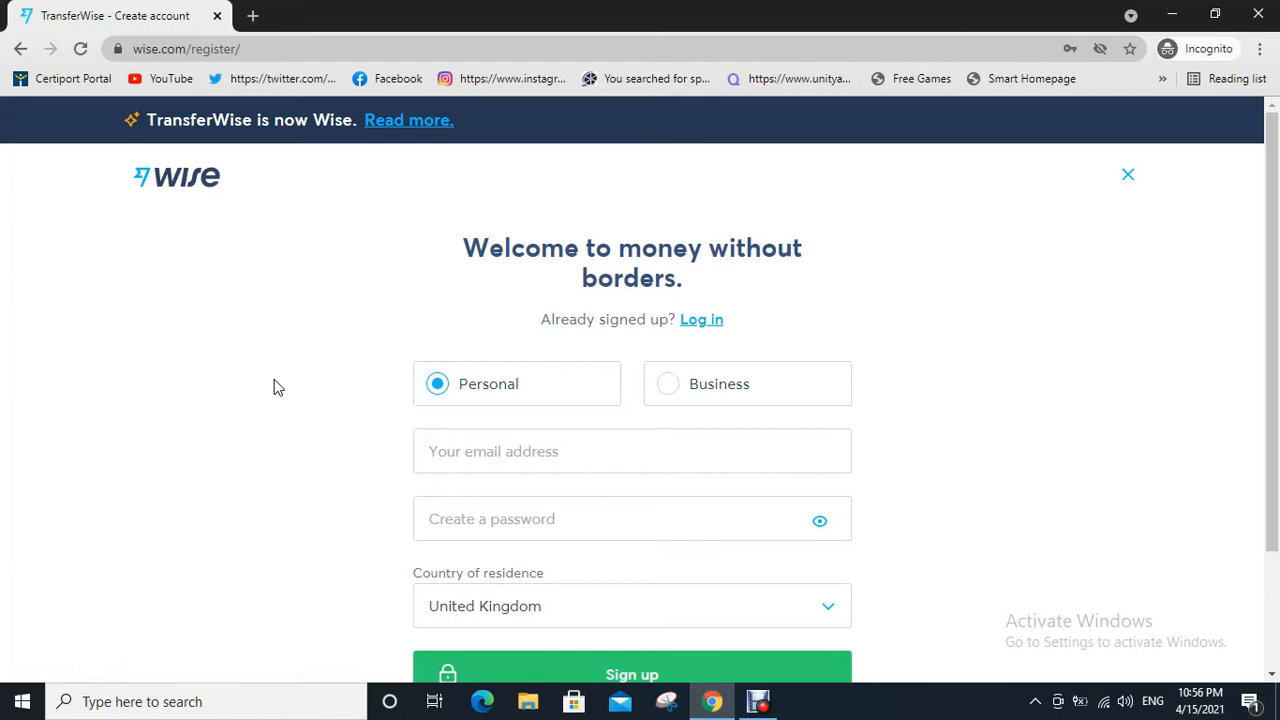
{"action": "left_click", "coordinate": [632, 452]}
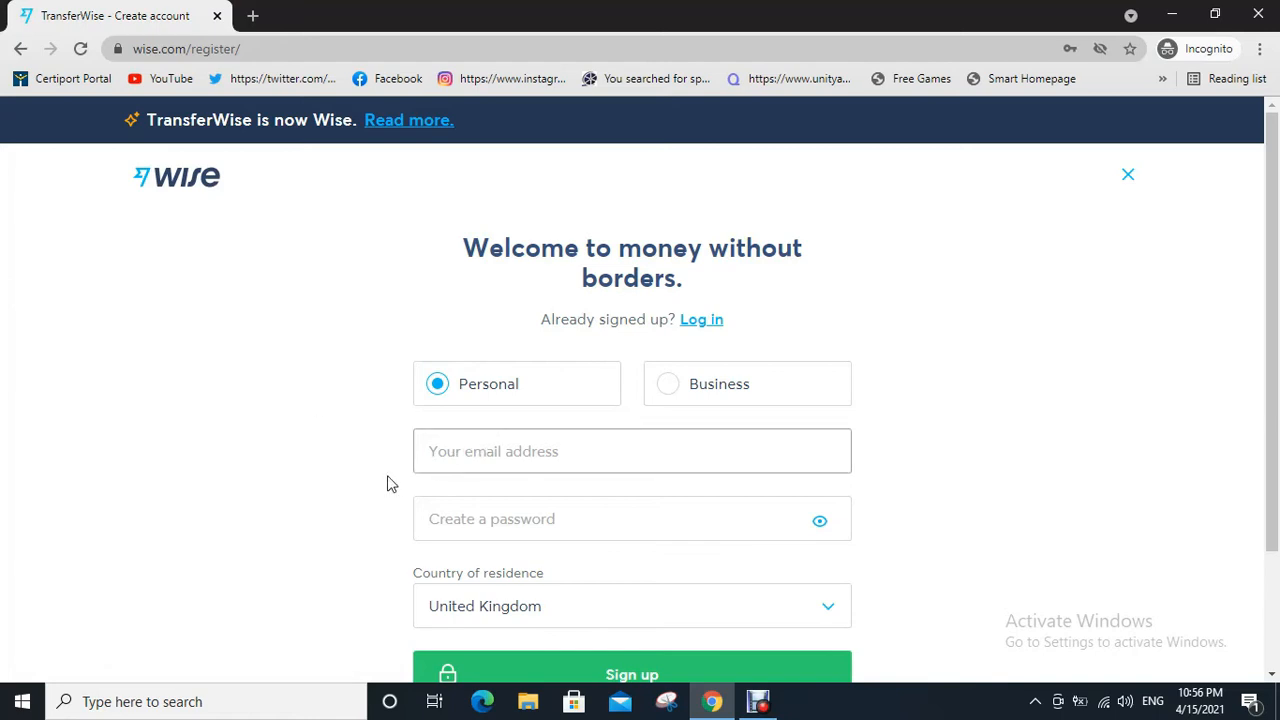
{"action": "mouse_move", "coordinate": [546, 616]}
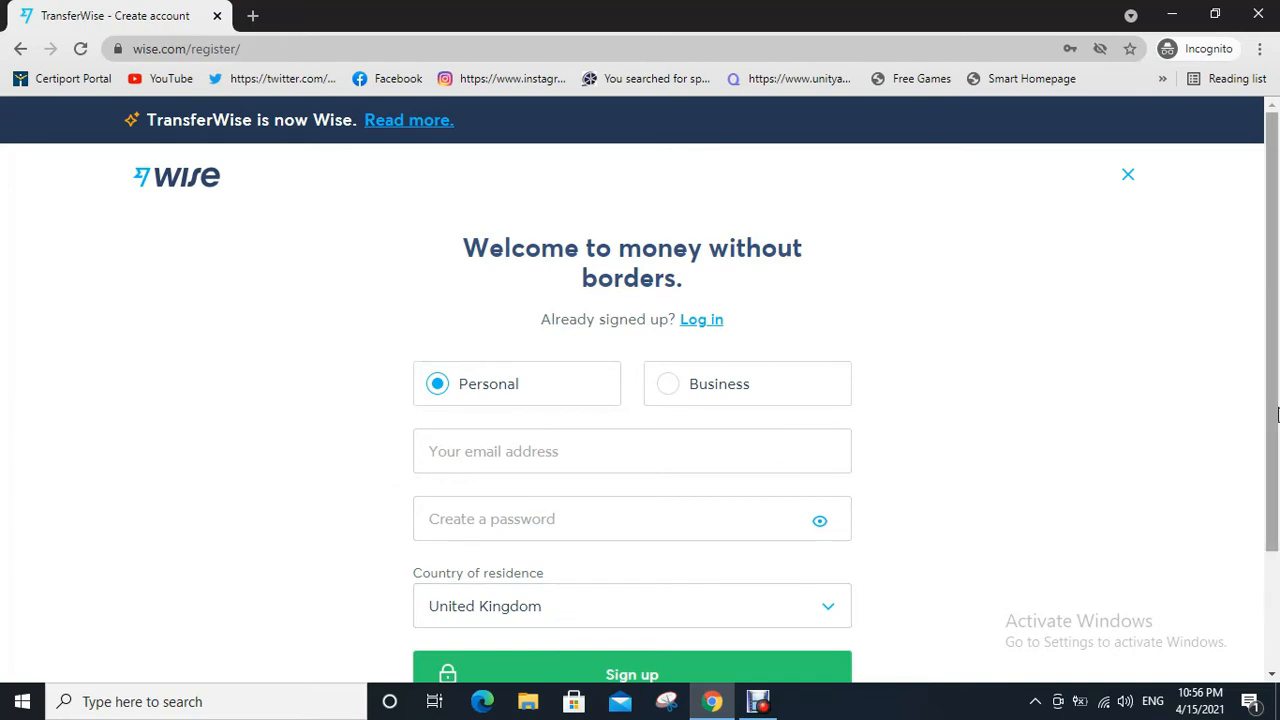
{"action": "scroll", "scroll_direction": "down", "scroll_amount": 3}
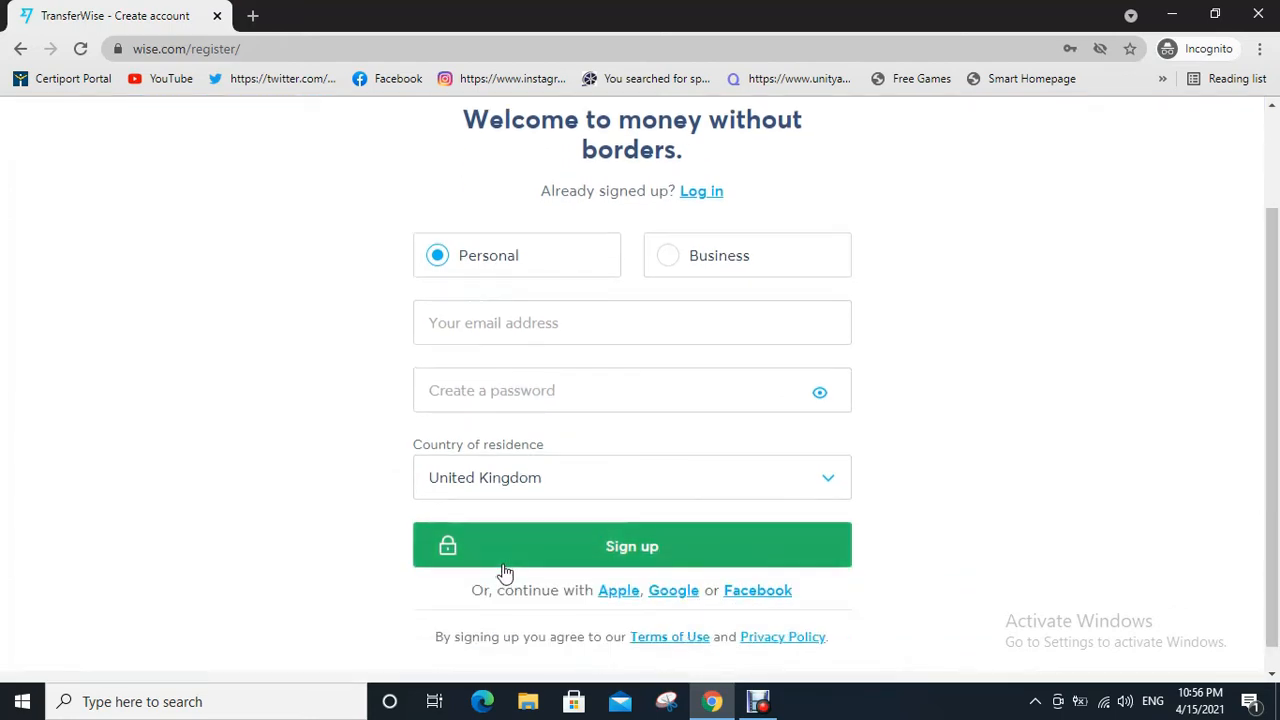
{"action": "mouse_move", "coordinate": [344, 492]}
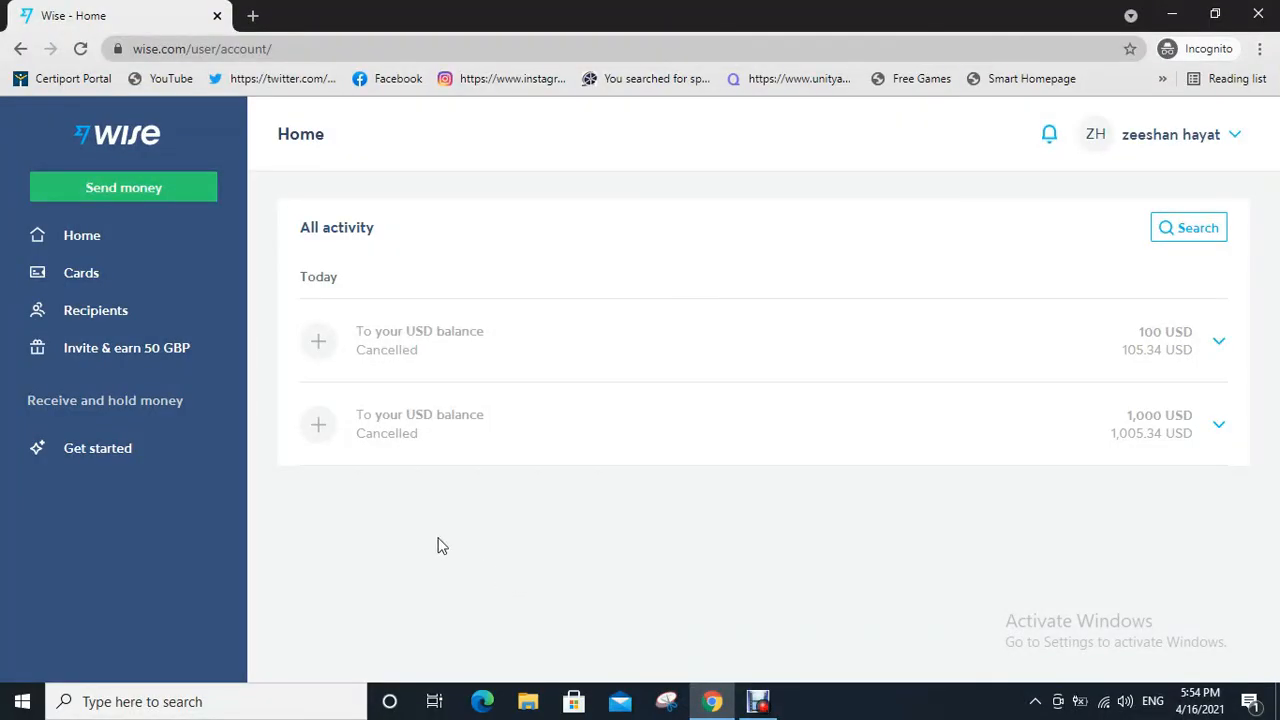
{"action": "mouse_move", "coordinate": [418, 532]}
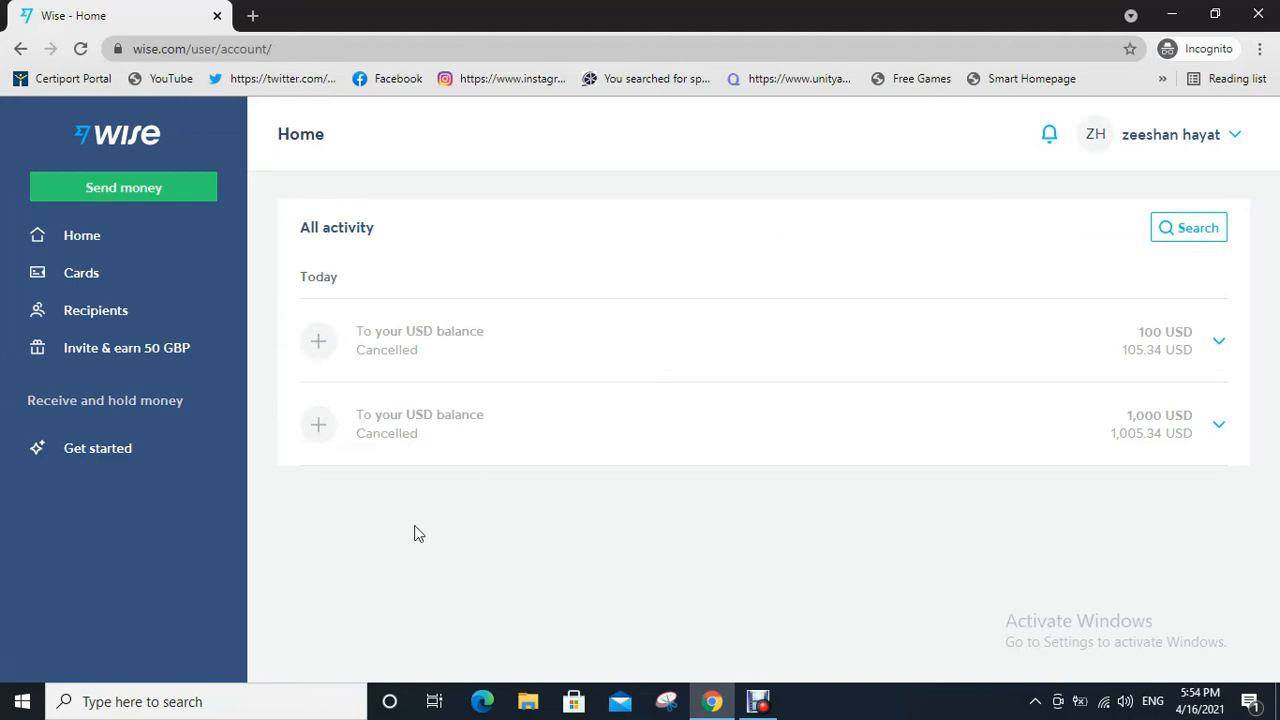
- Start a new transfer with 'Send money', quoting 1,000 GBP to EUR
{"action": "left_click", "coordinate": [124, 188]}
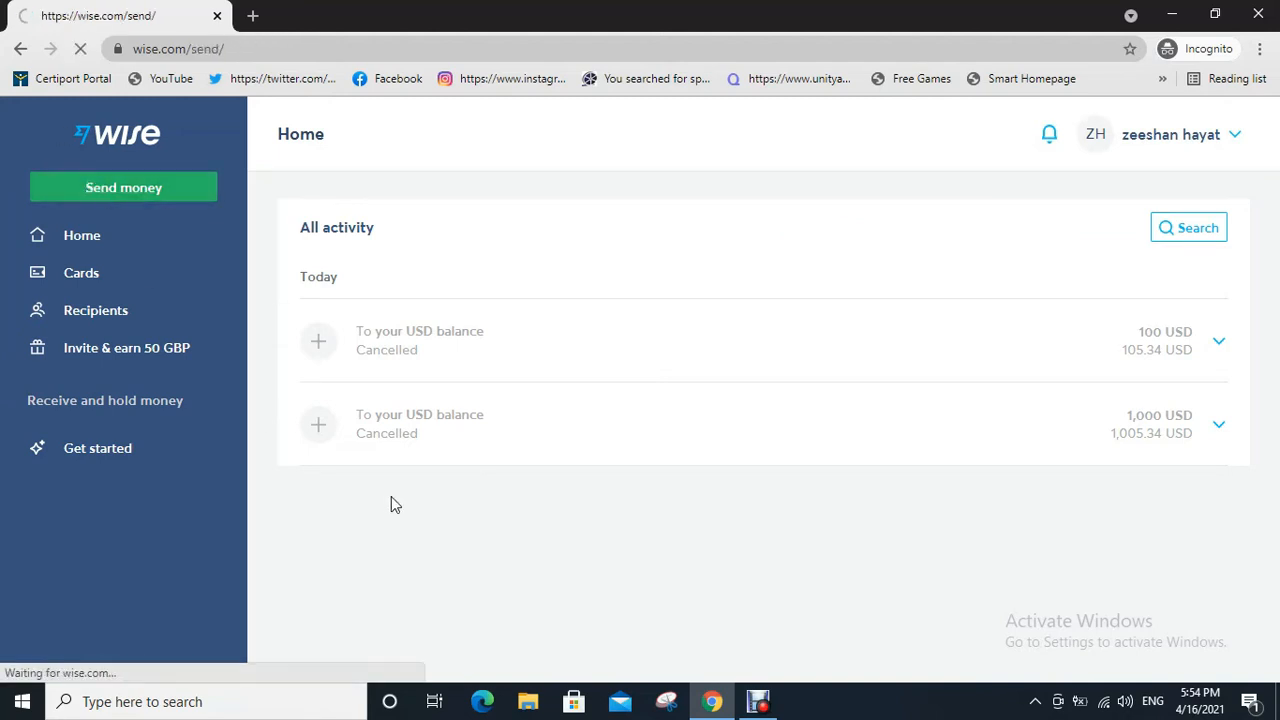
{"action": "left_click", "coordinate": [124, 188]}
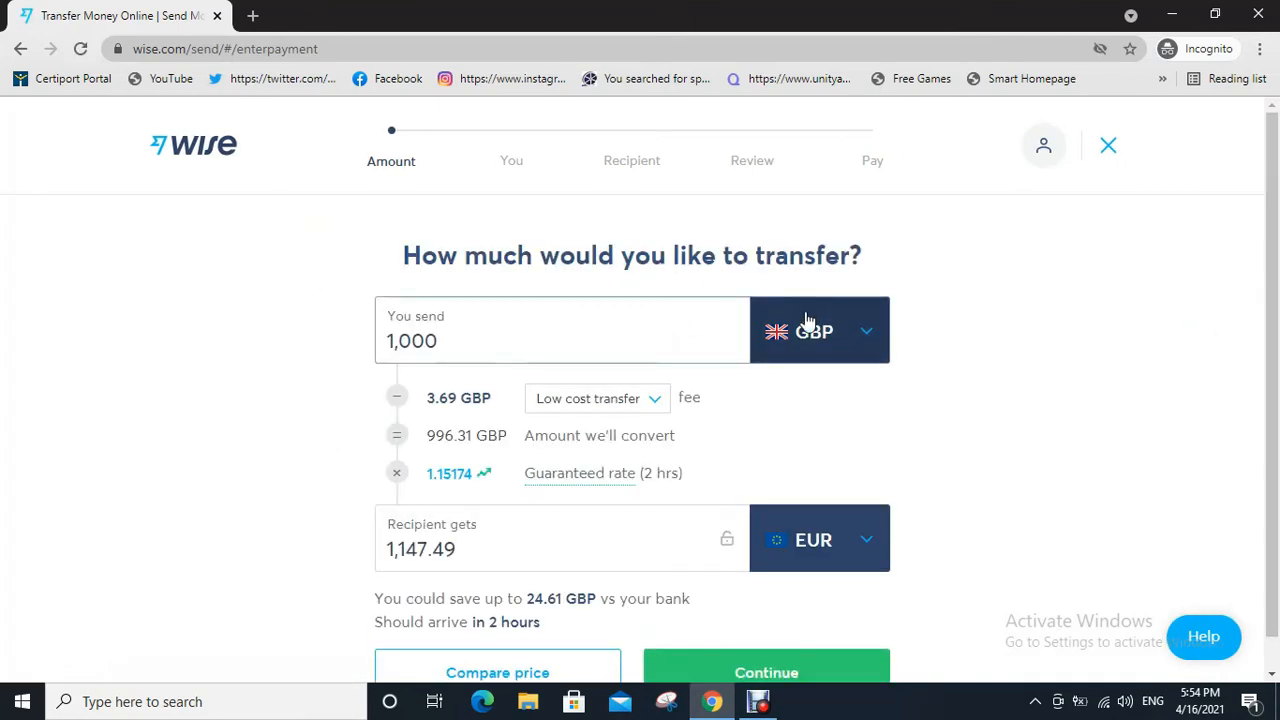
- Set the quote to send USD and receive PEN (Peruvian nuevo sol), found by searching 'per'
{"action": "left_click", "coordinate": [818, 330]}
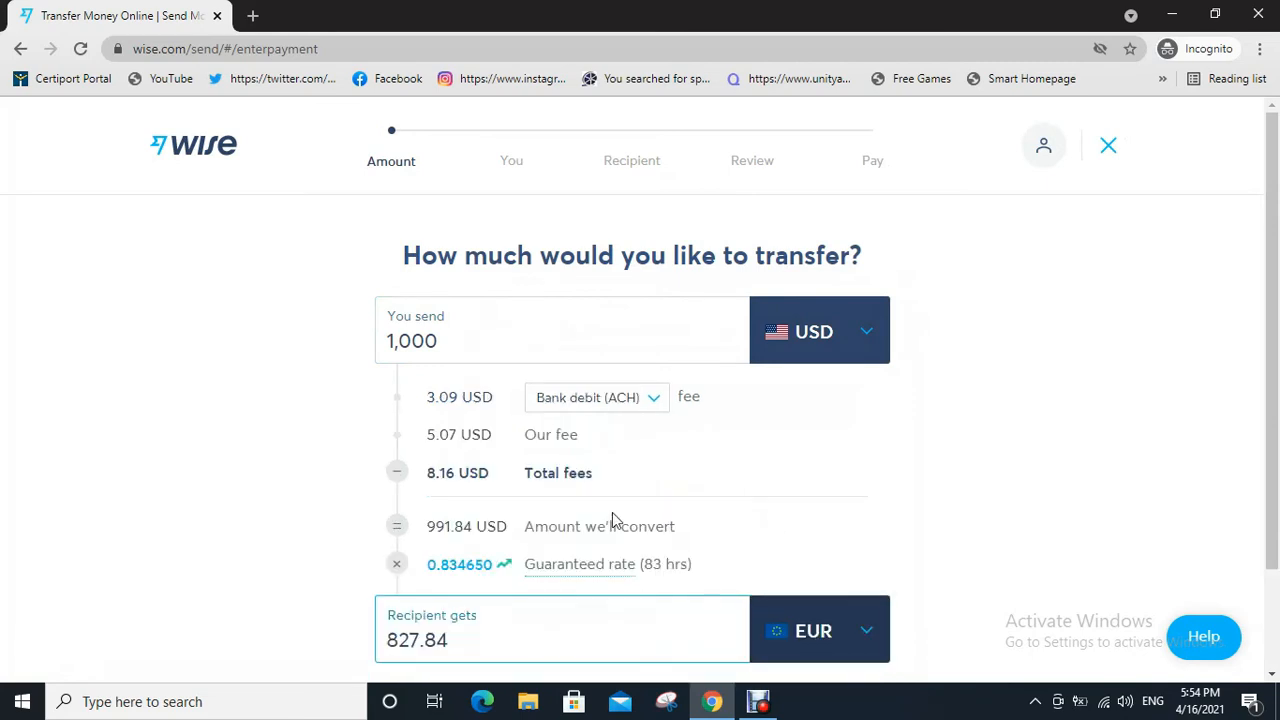
{"action": "left_click", "coordinate": [818, 630]}
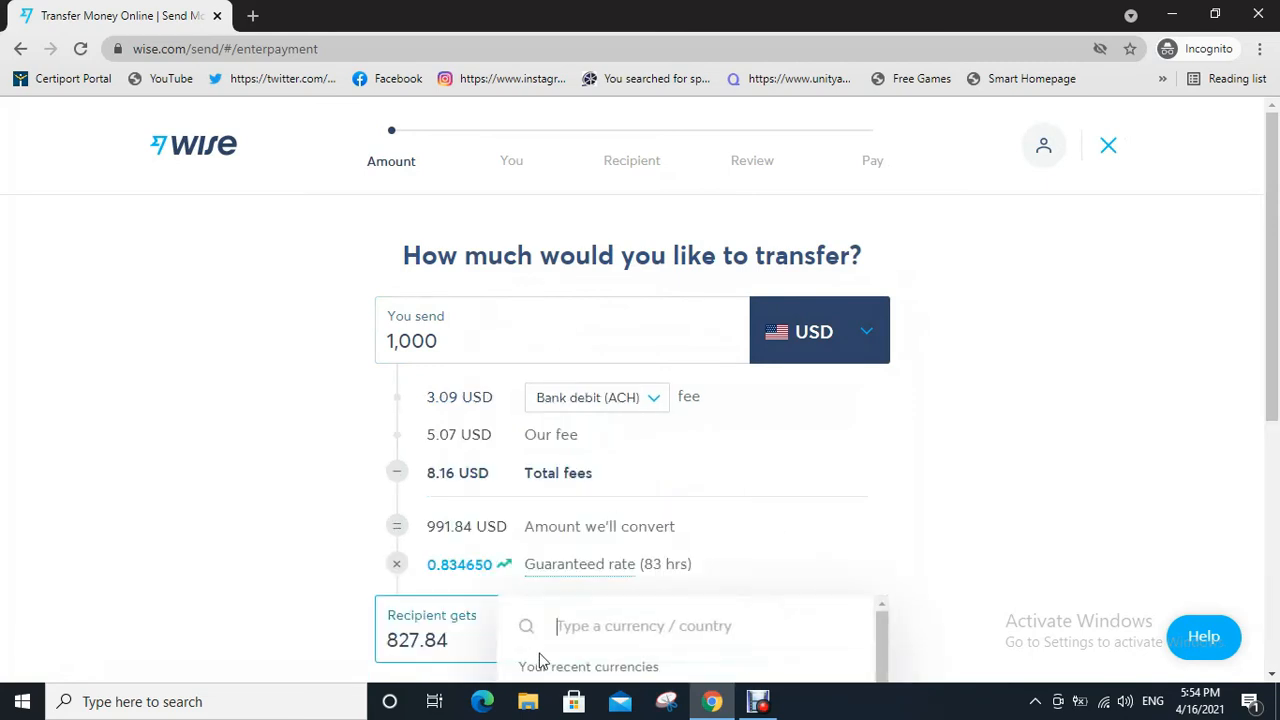
{"action": "type", "text": "pr"}
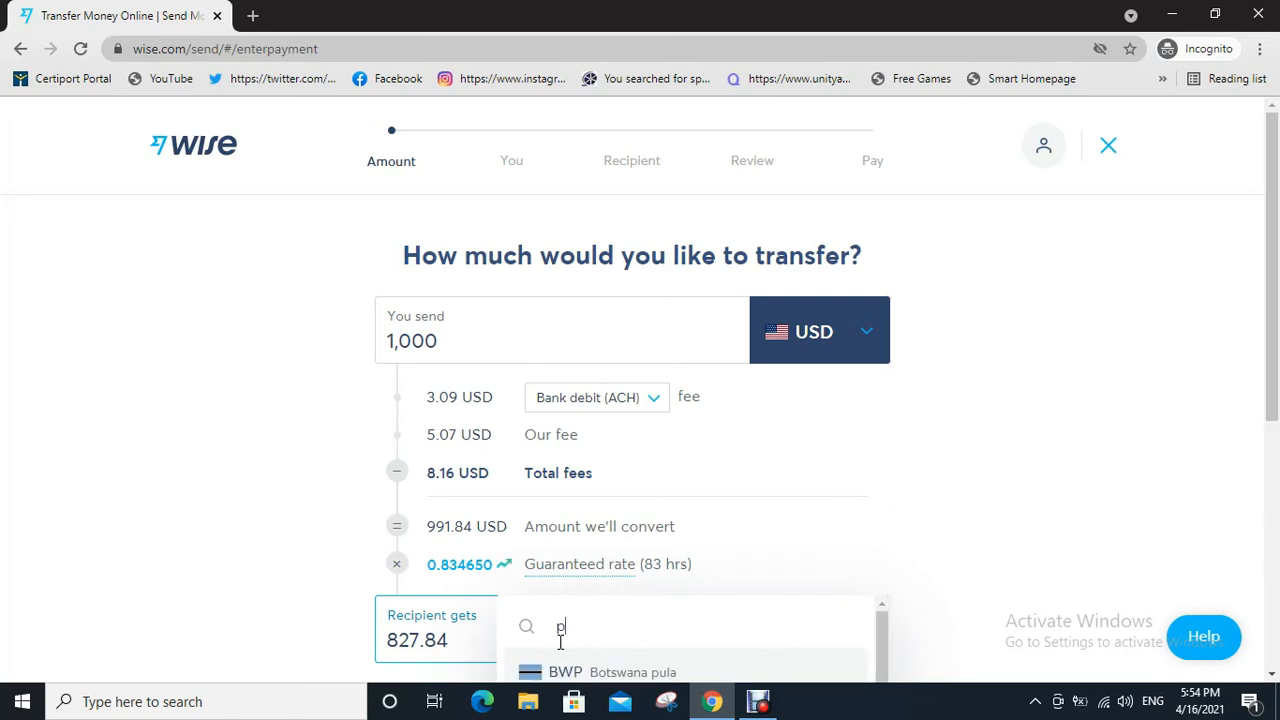
{"action": "type", "text": "er"}
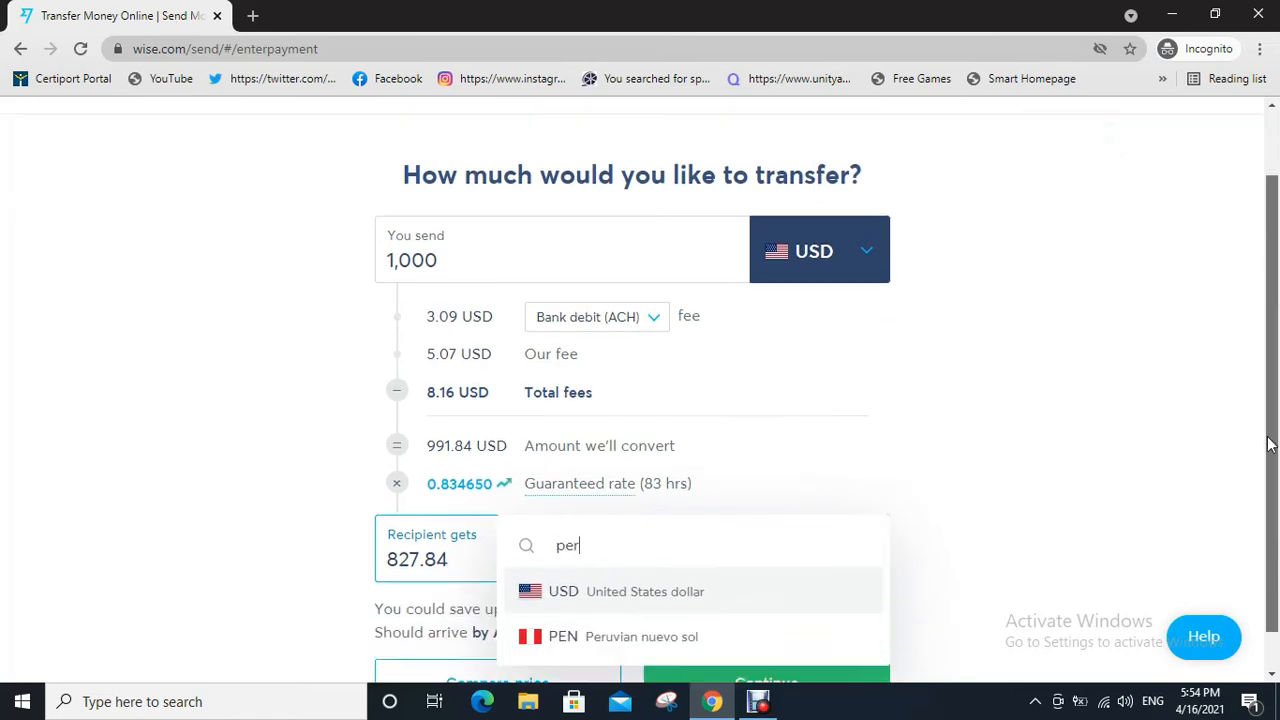
{"action": "left_click", "coordinate": [564, 636]}
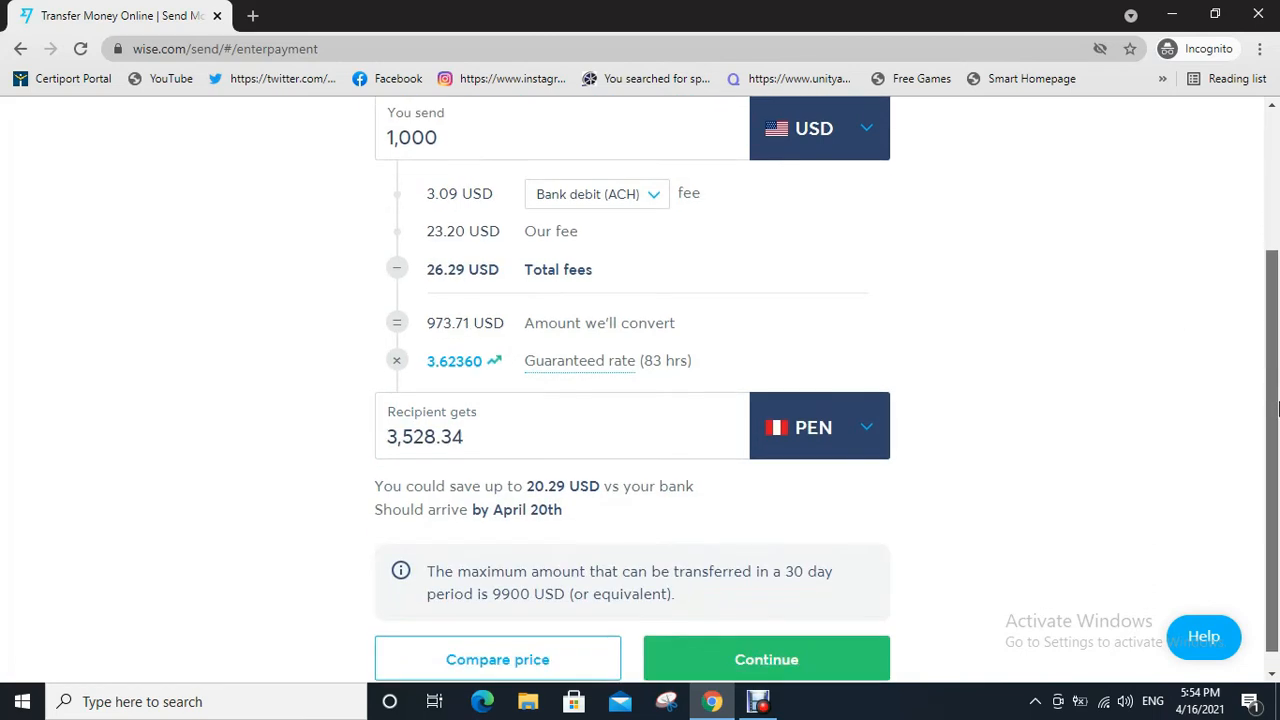
- Continue with the 1,000 USD to 3,528.34 PEN quote and choose 'Someone else' as recipient
{"action": "left_click", "coordinate": [766, 660]}
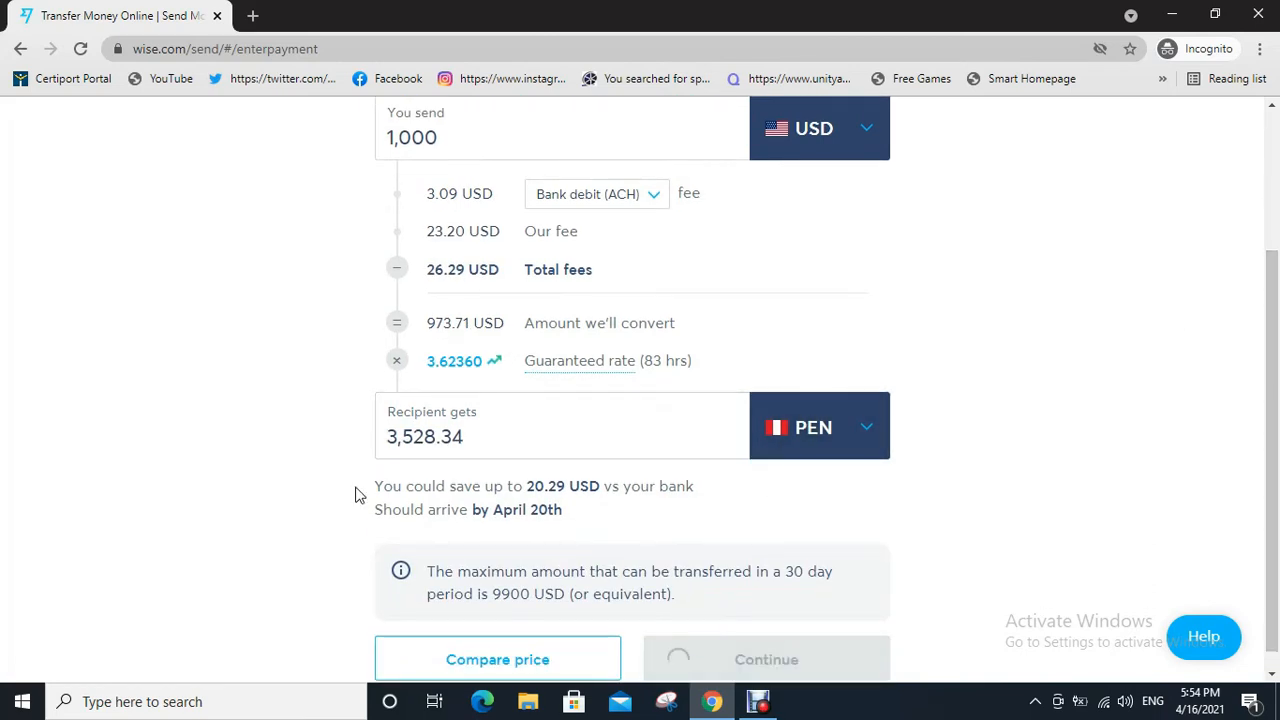
{"action": "left_click", "coordinate": [766, 660]}
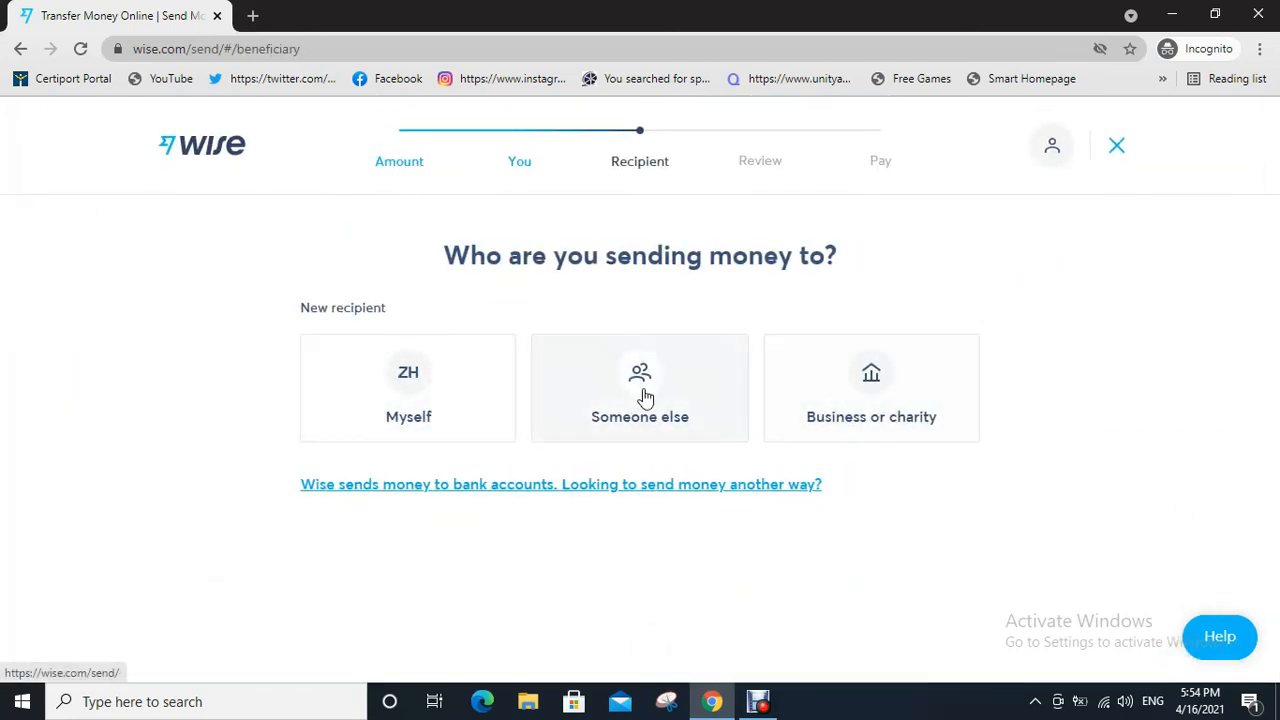
{"action": "left_click", "coordinate": [640, 388]}
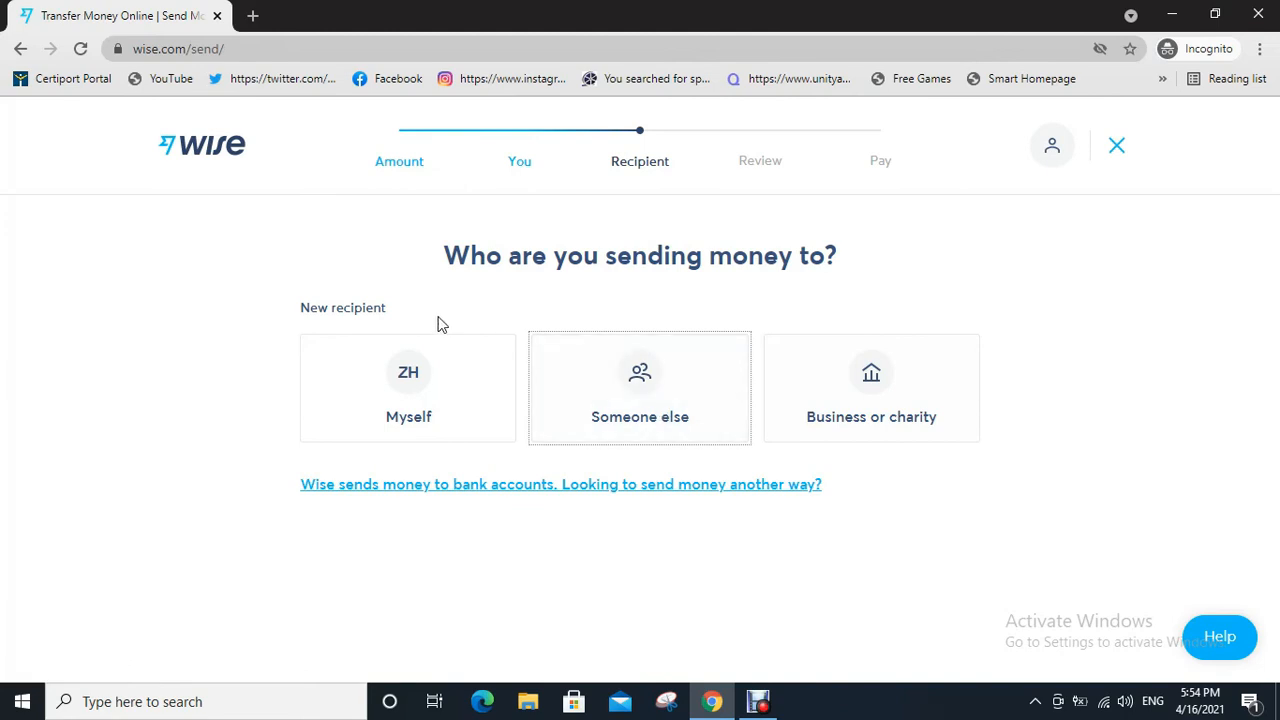
{"action": "left_click", "coordinate": [640, 388]}
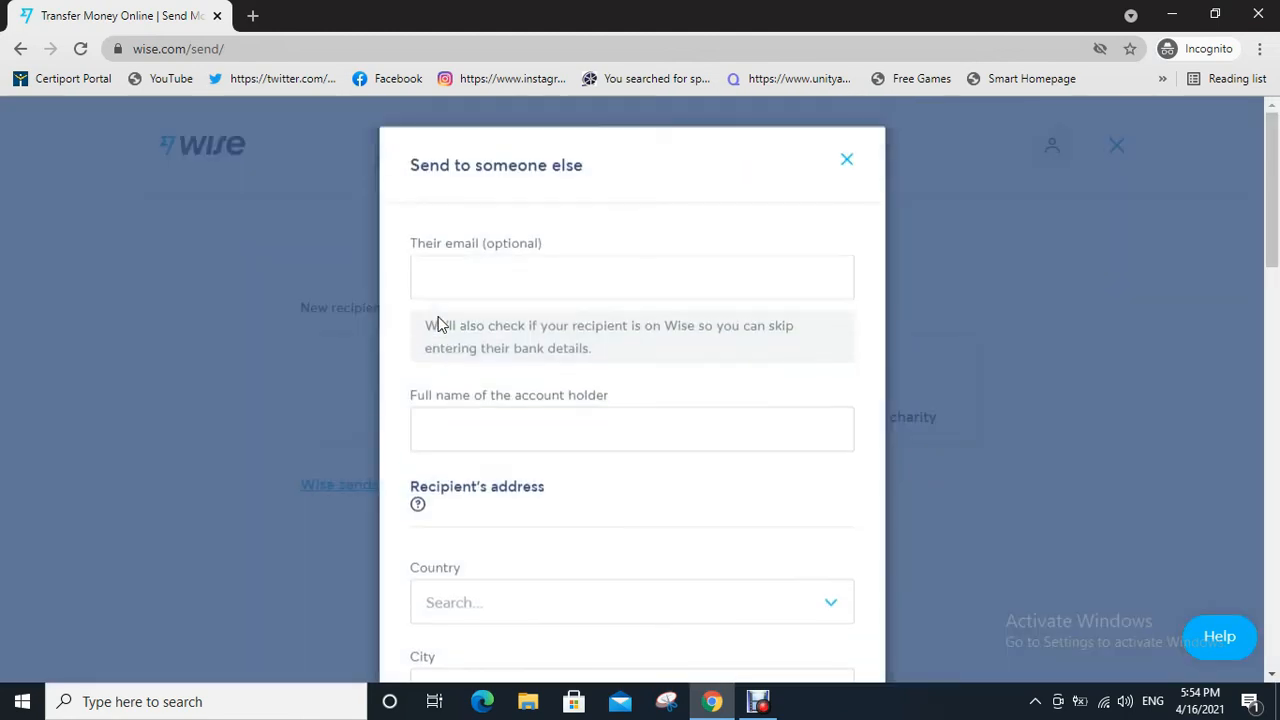
- Browse the someone-else recipient form's address, bank and personal fields, then close it
{"action": "scroll", "scroll_direction": "down", "scroll_amount": 3}
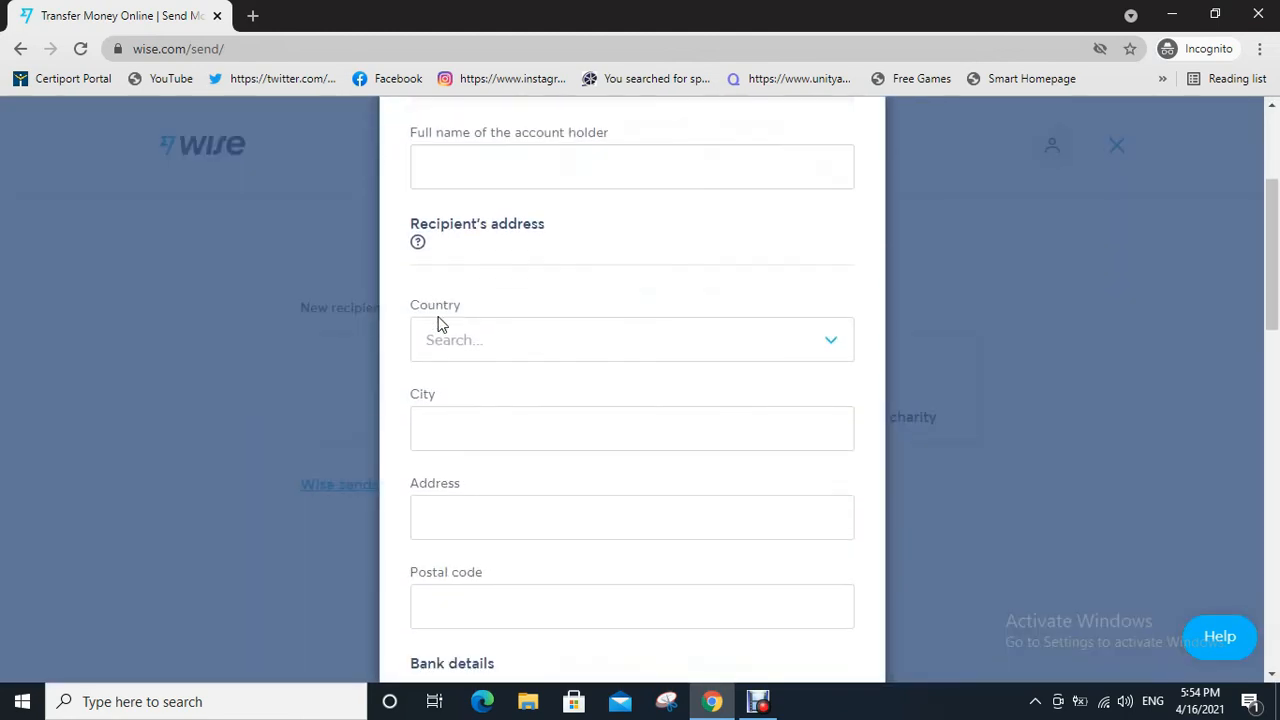
{"action": "scroll", "scroll_direction": "down", "scroll_amount": 3}
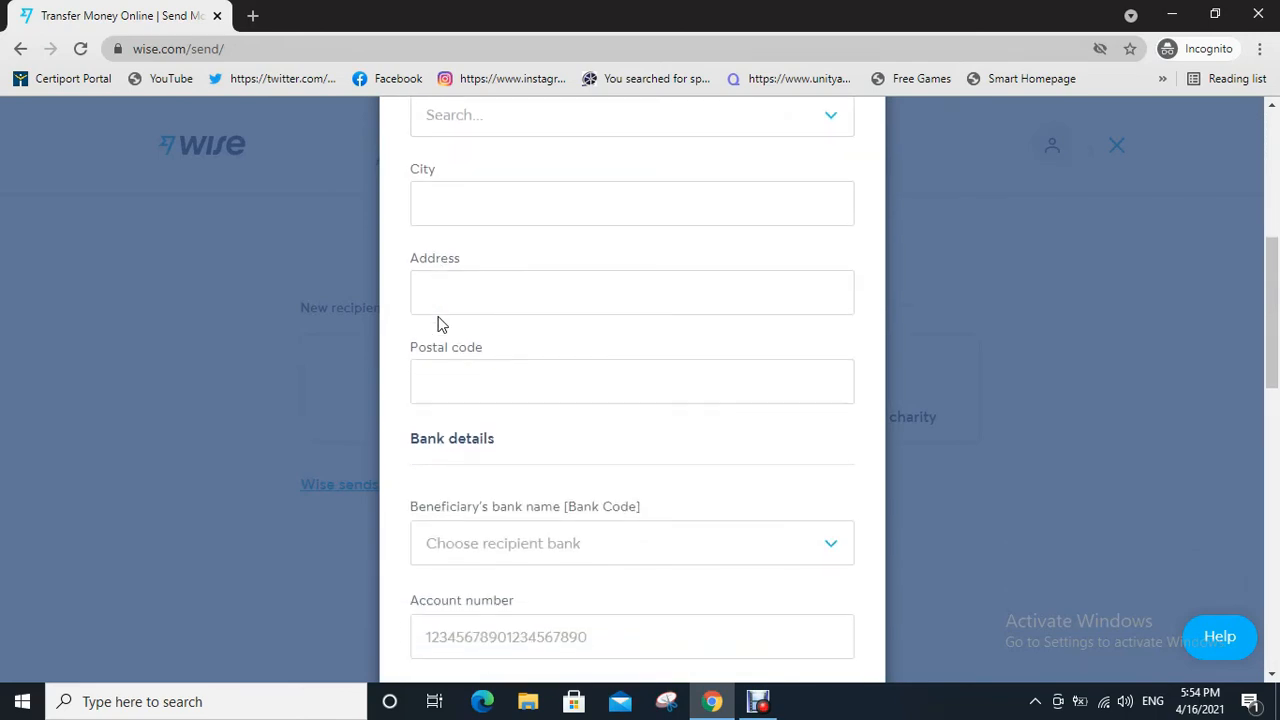
{"action": "scroll", "scroll_direction": "down", "scroll_amount": 3}
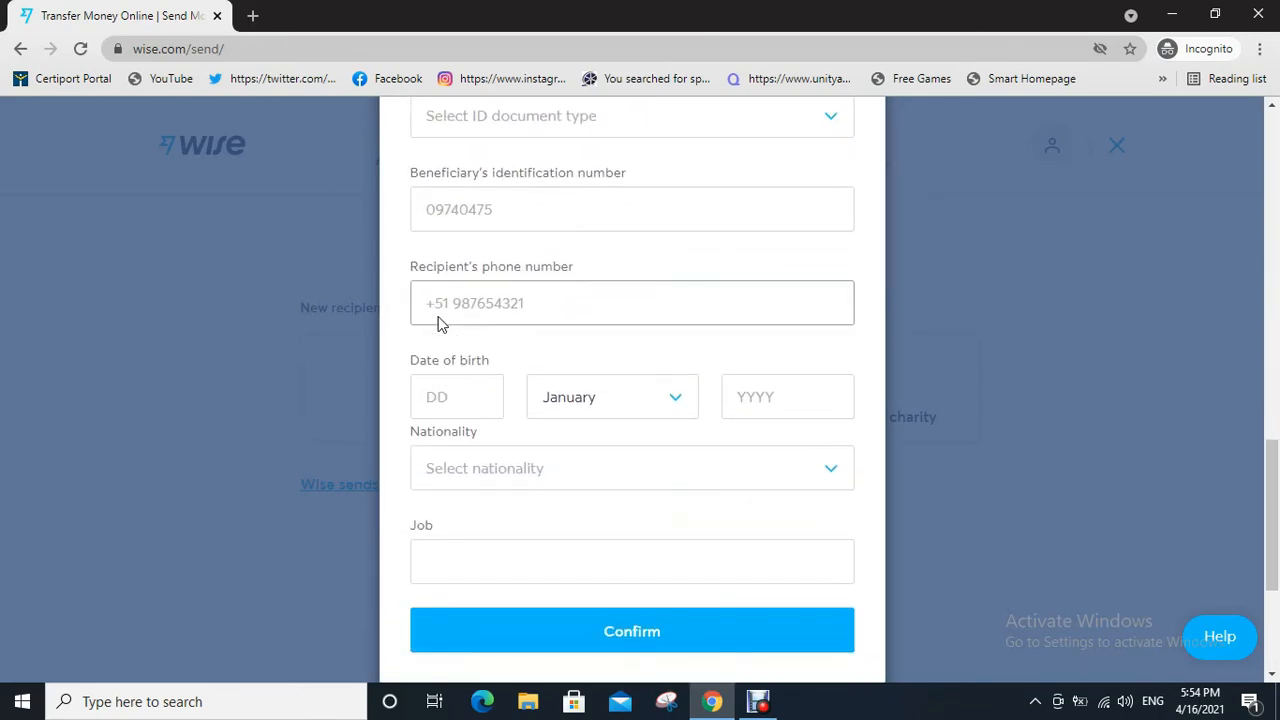
{"action": "scroll", "scroll_direction": "down", "scroll_amount": 3}
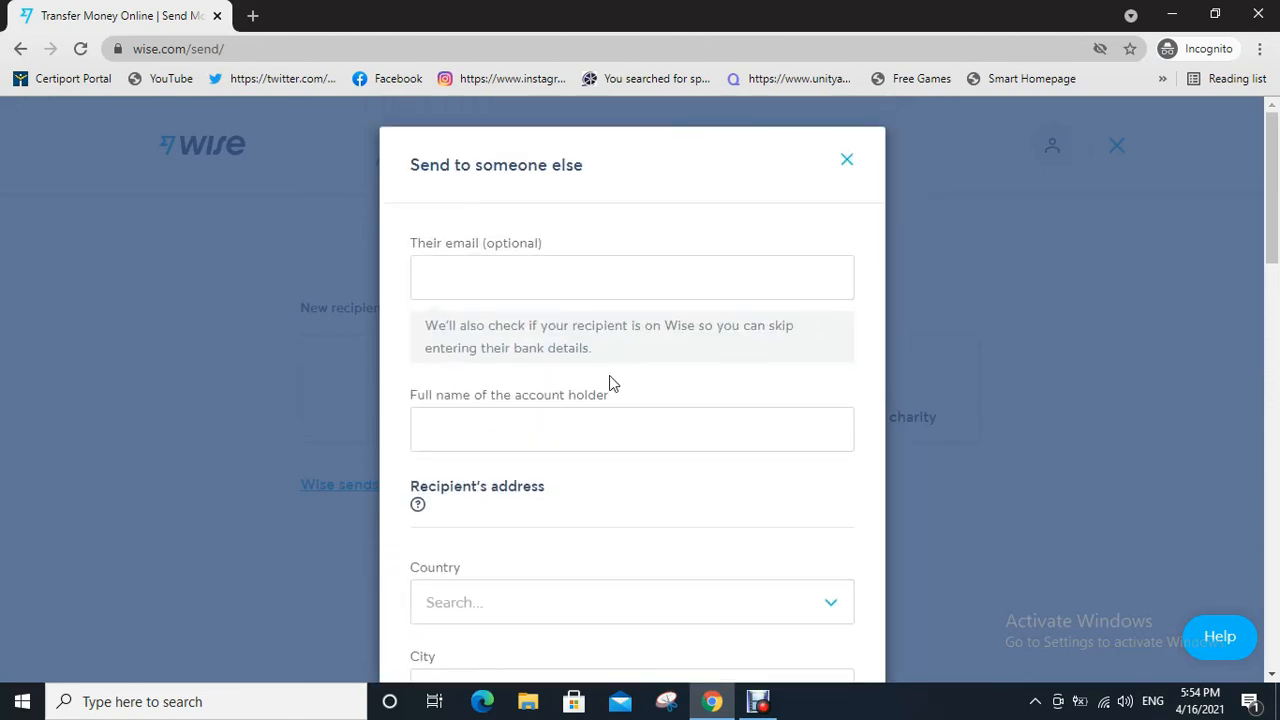
{"action": "left_click", "coordinate": [846, 160]}
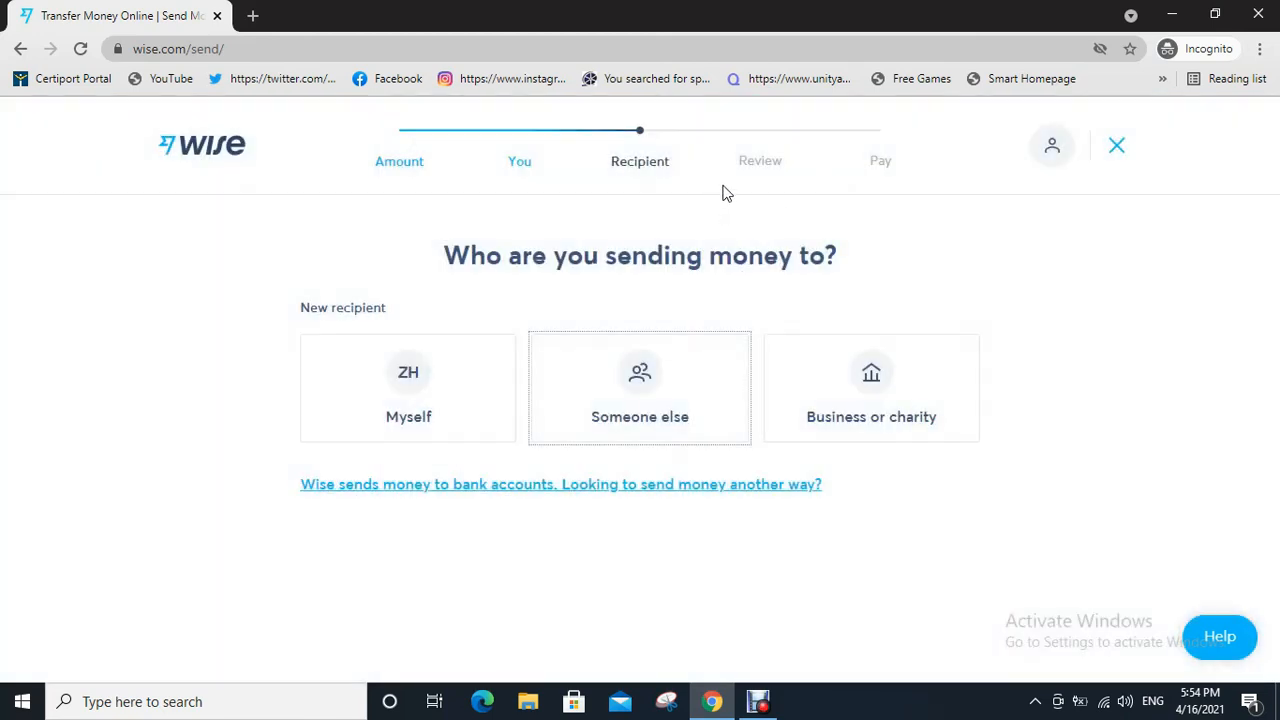
{"action": "mouse_move", "coordinate": [864, 250]}
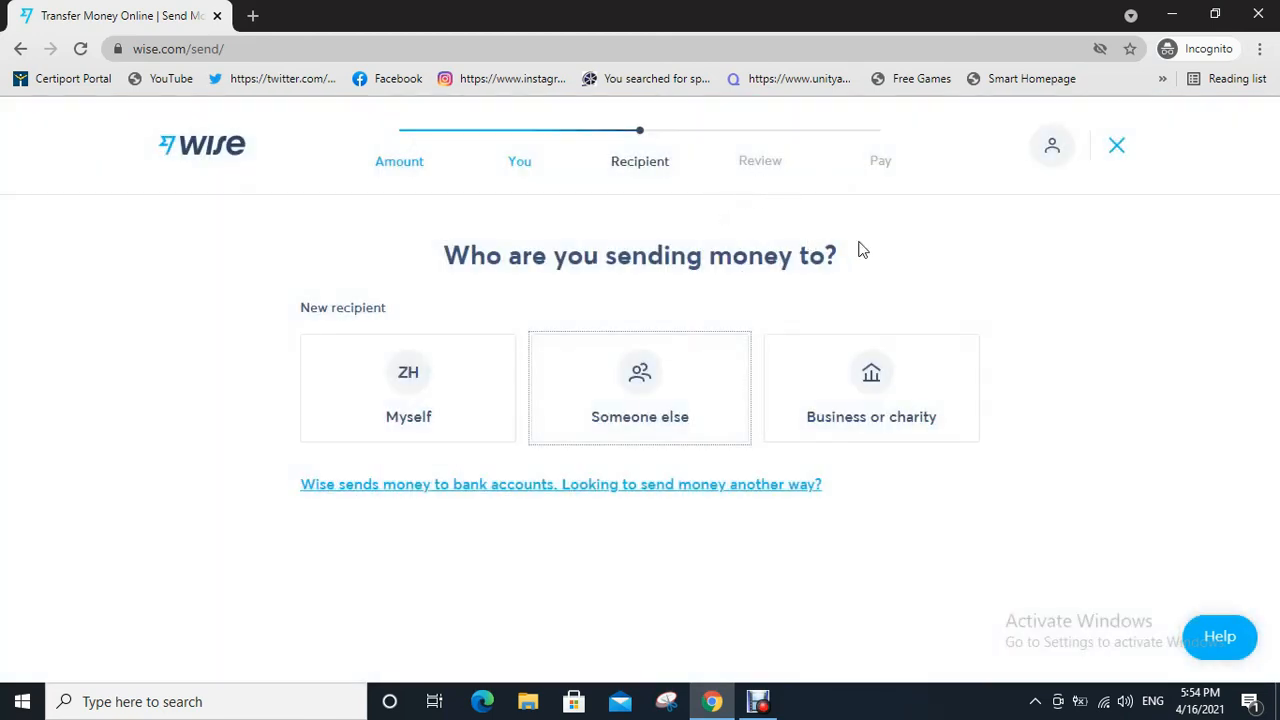
{"action": "mouse_move", "coordinate": [936, 252]}
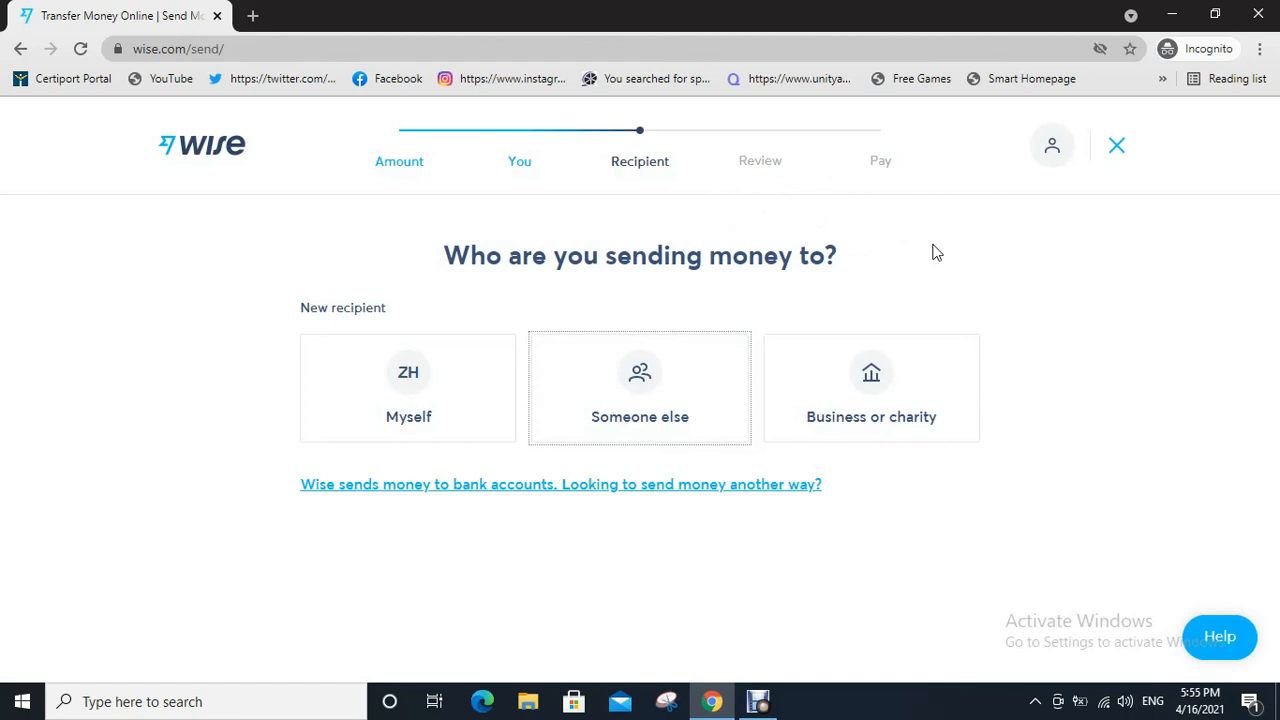
{"action": "mouse_move", "coordinate": [868, 234]}
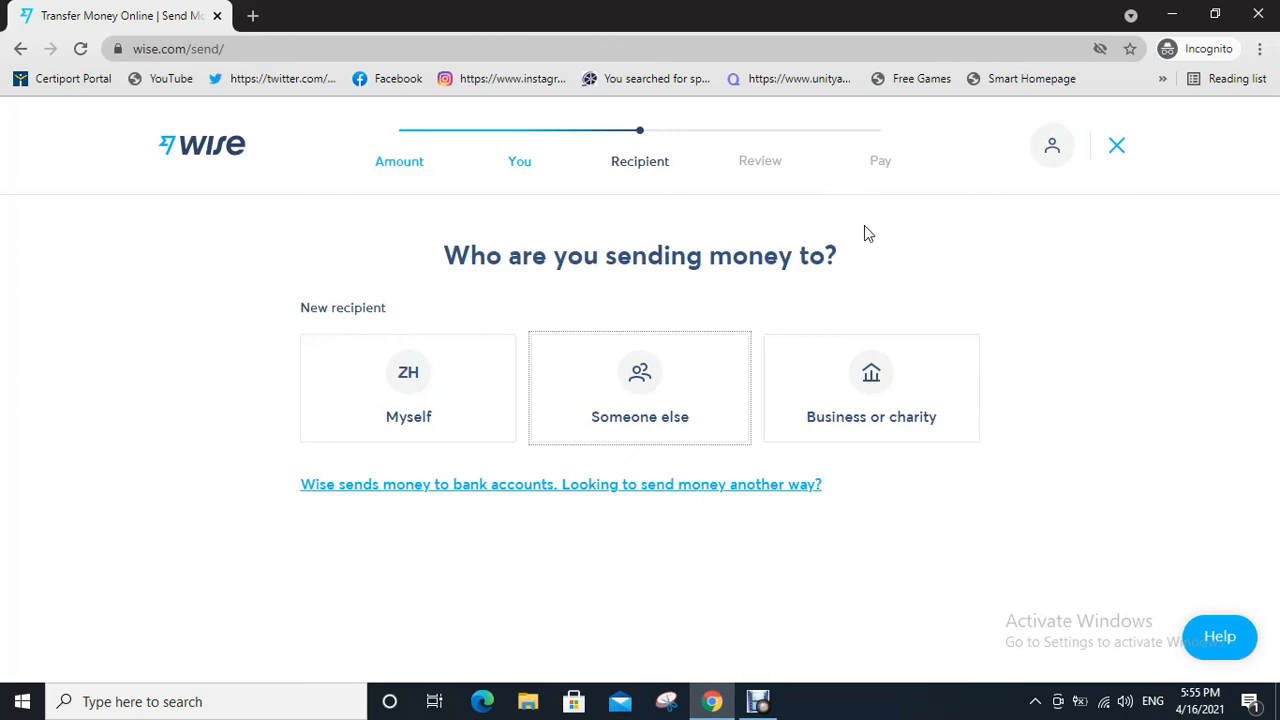